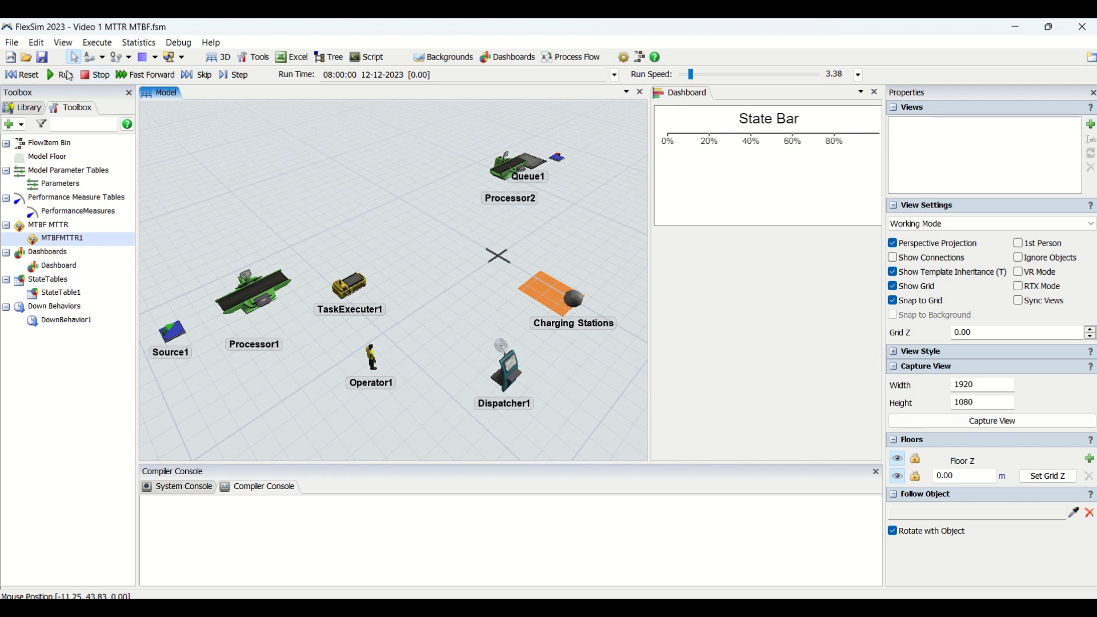
# Run the simulation so the State Bar charts TaskExecuter1's travel, idle and breakdown states
pyautogui.click(59, 76)
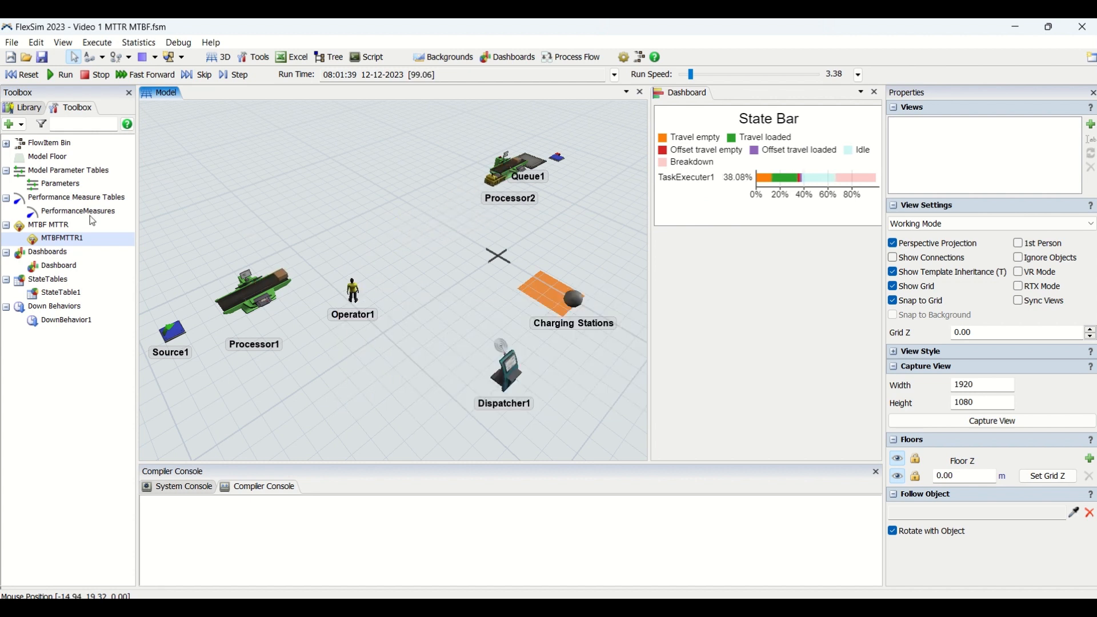
# Show MTBFMTTR1's properties with TaskExecuter1 listed as its member
pyautogui.doubleClick(62, 238)
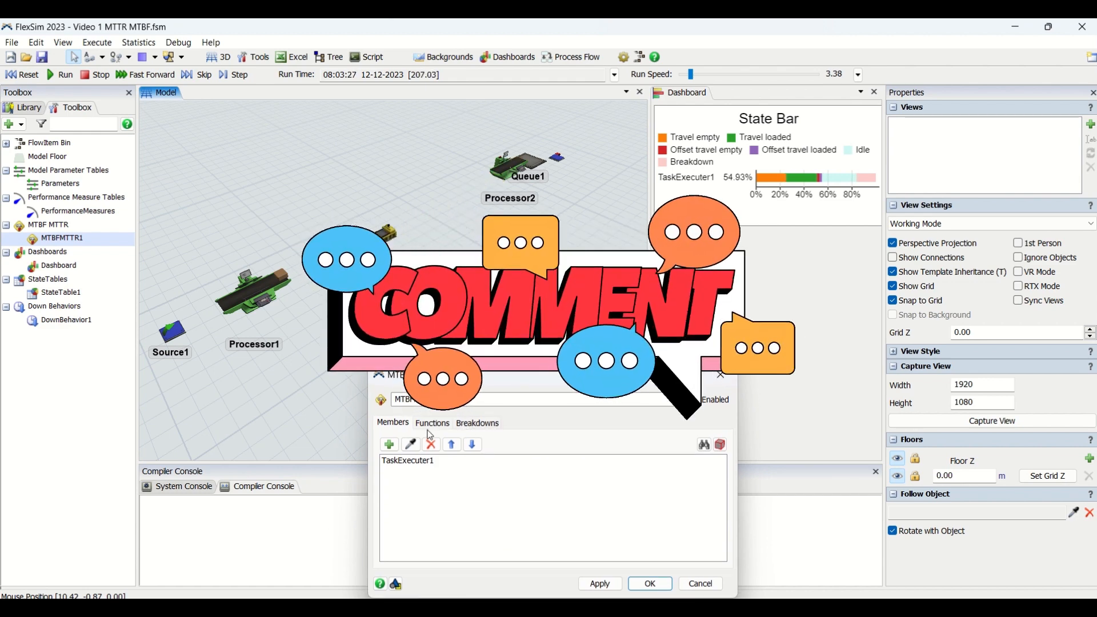
# View MTBFMTTR1's Functions: first failure 10 s, down time 30 s, up time 70 s
pyautogui.click(431, 423)
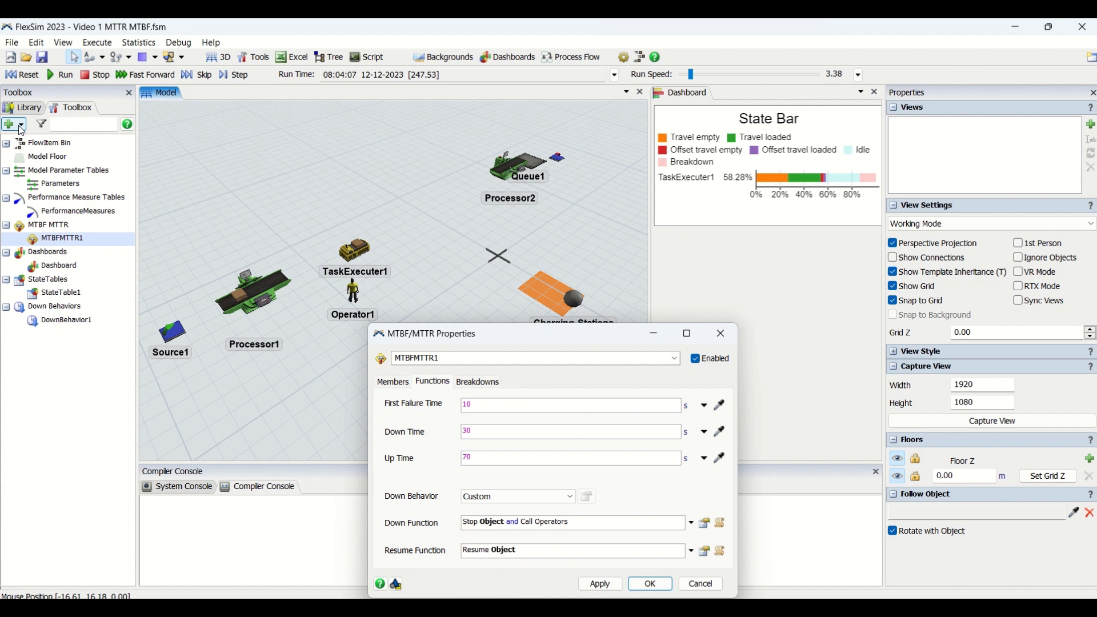
pyautogui.click(10, 124)
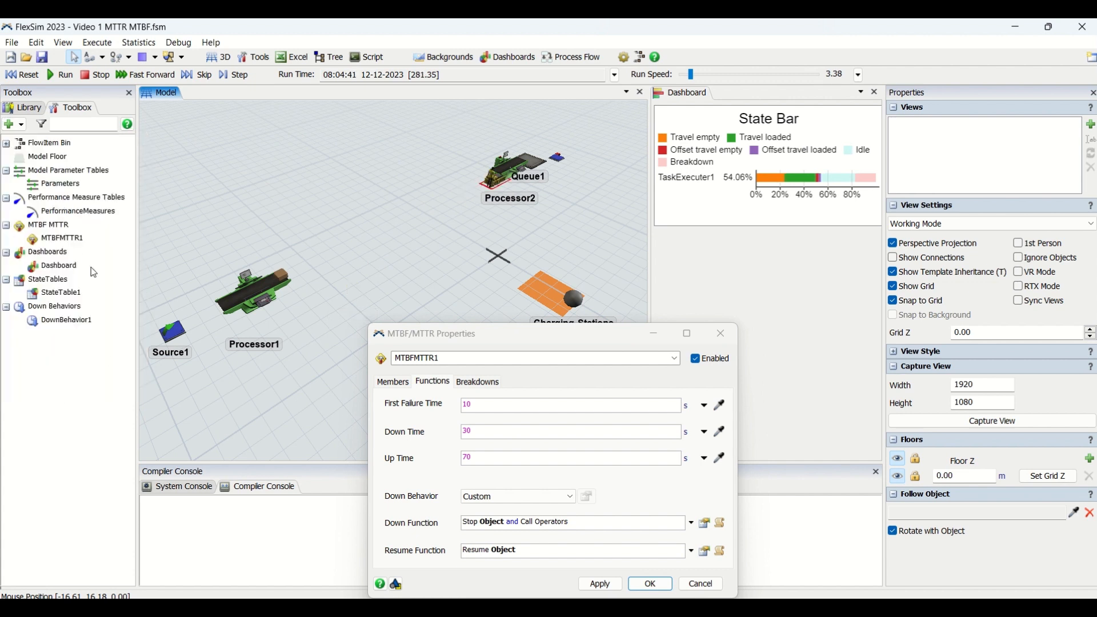
pyautogui.click(62, 238)
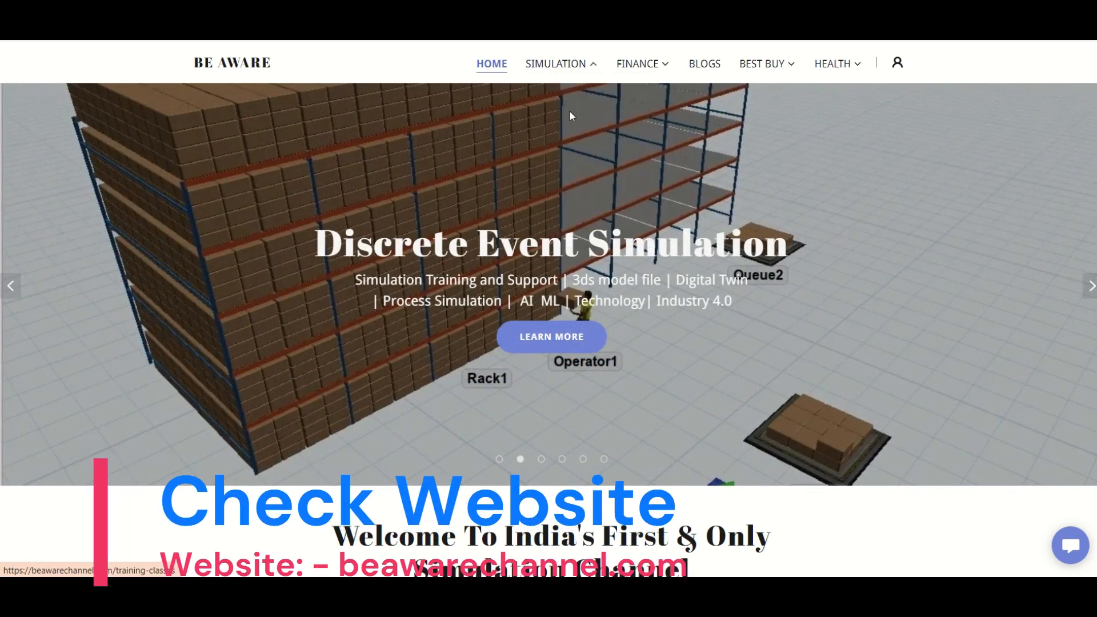
# Scroll the homepage past the subscription plans to the Premium Content course listings
pyautogui.scroll(-3)
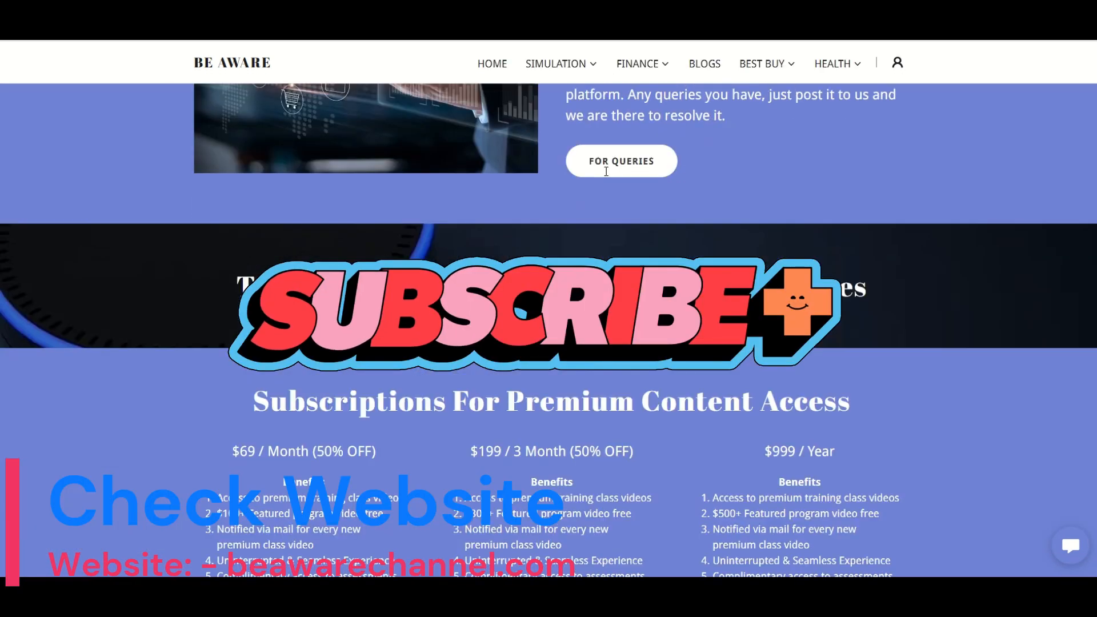
pyautogui.scroll(-3)
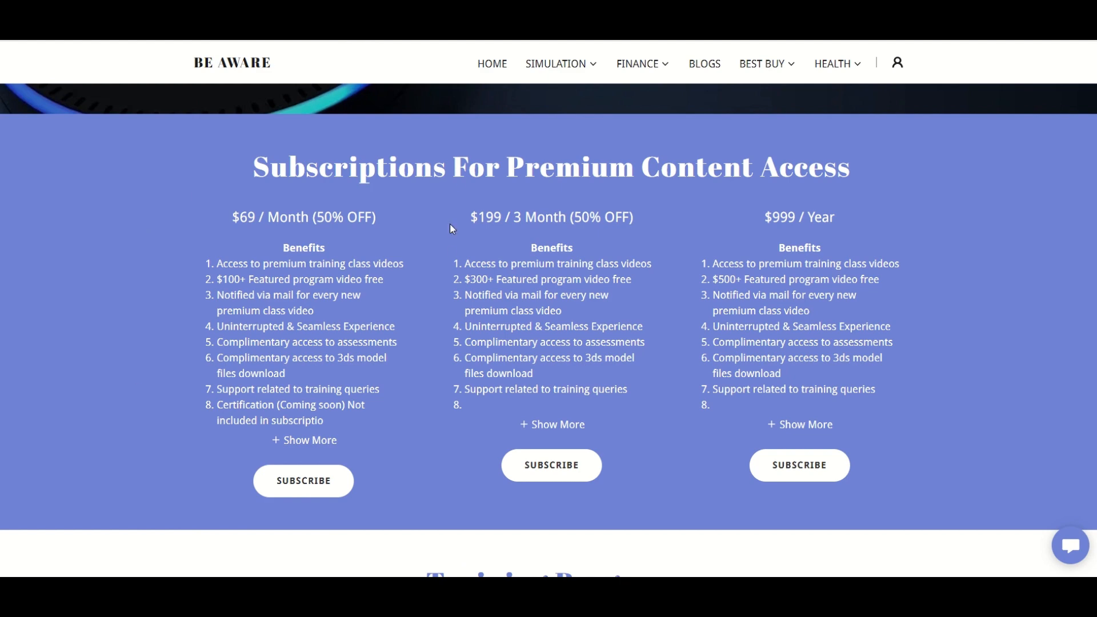
pyautogui.scroll(-3)
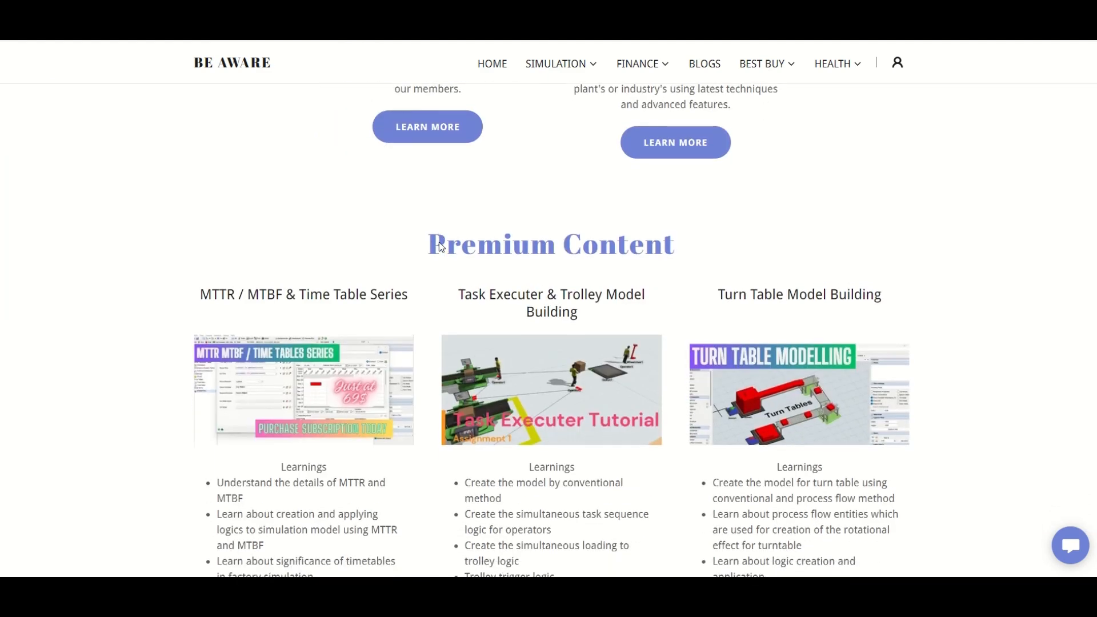
pyautogui.scroll(-3)
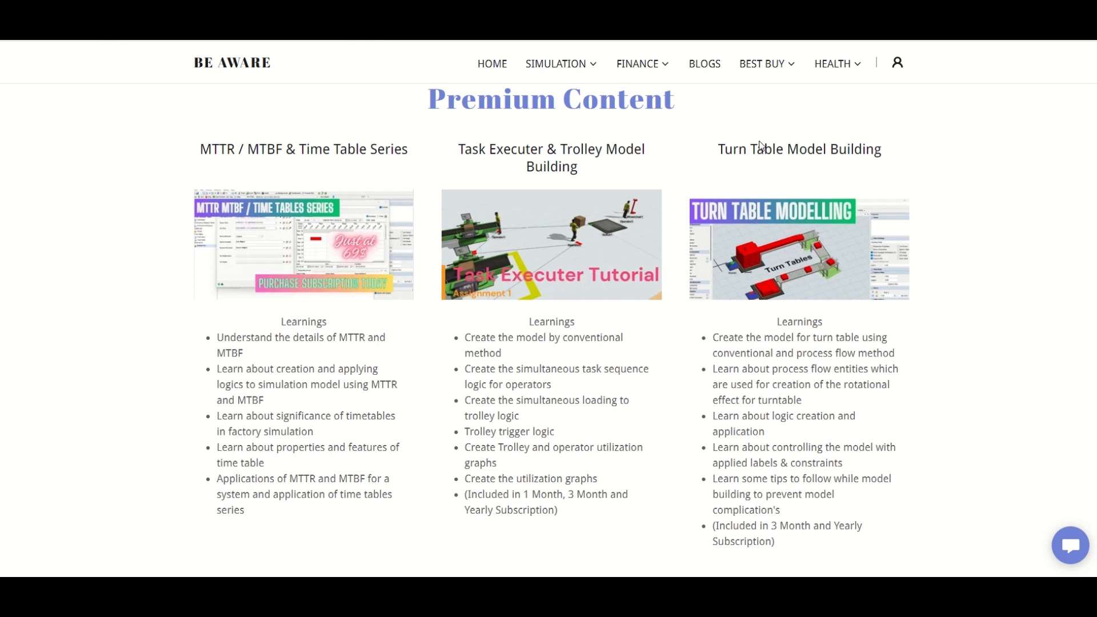
pyautogui.moveTo(453, 460)
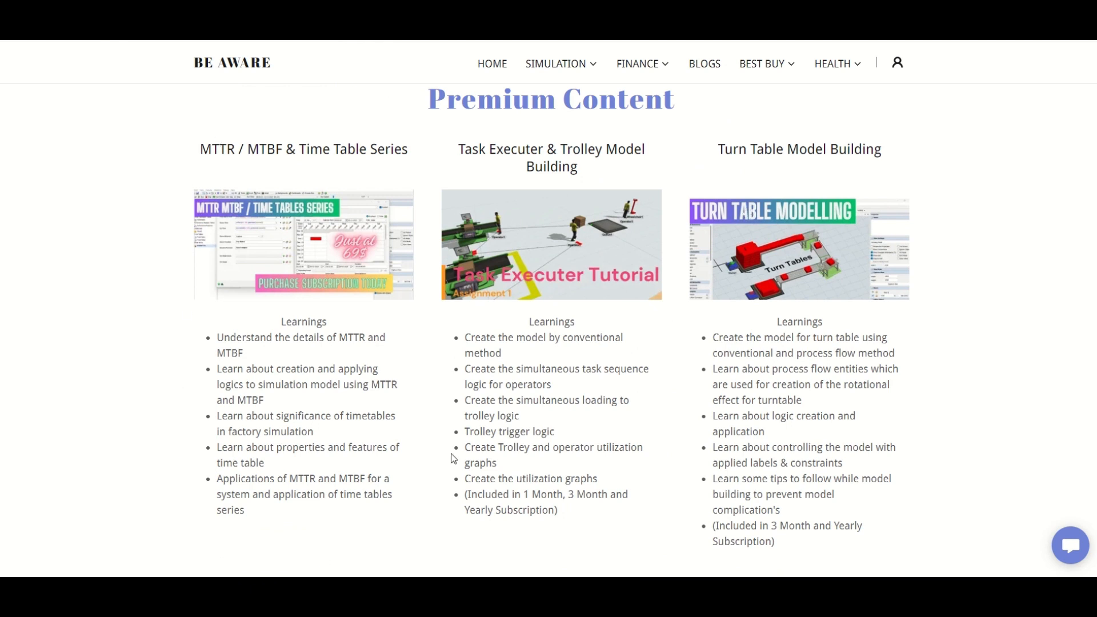
pyautogui.moveTo(567, 55)
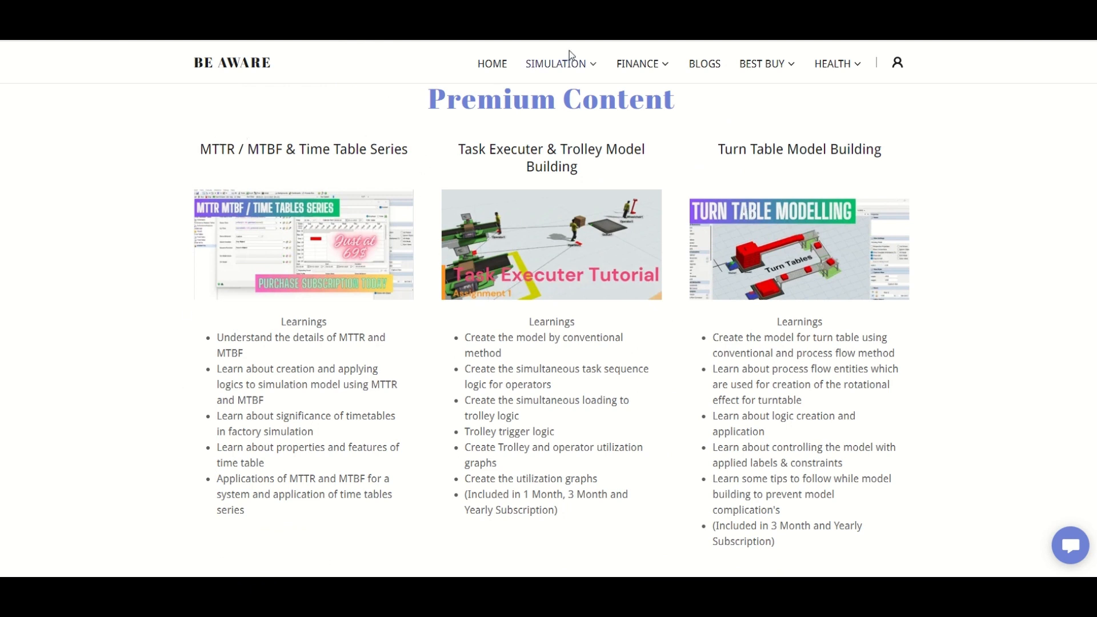
# Go from premium content to the Factory Simulation page and dismiss the Purchase Today ad
pyautogui.click(555, 63)
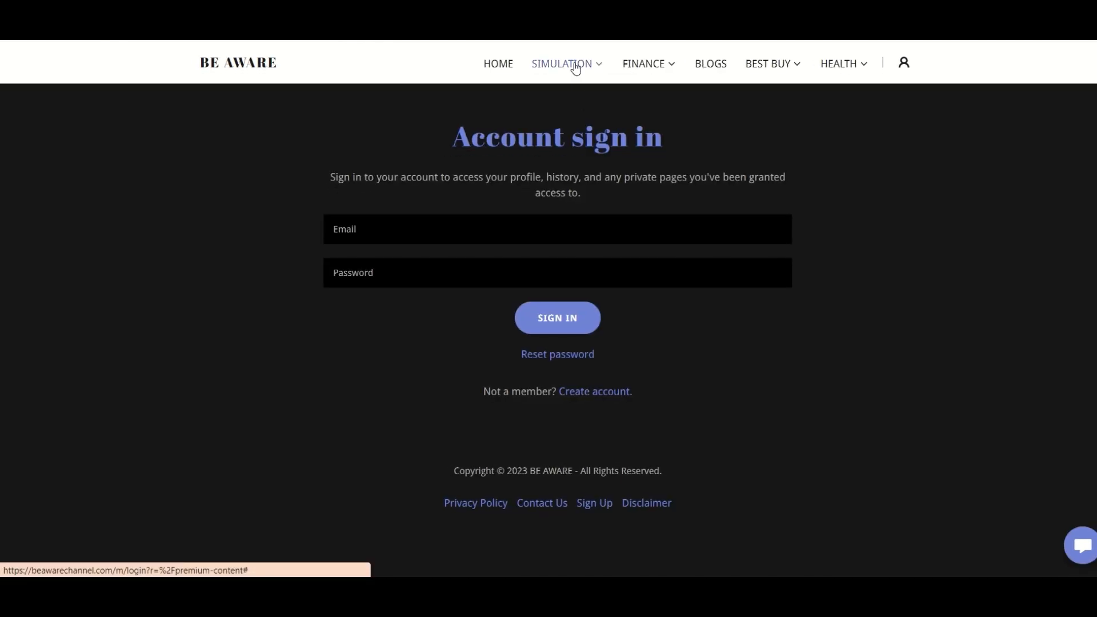
pyautogui.click(562, 64)
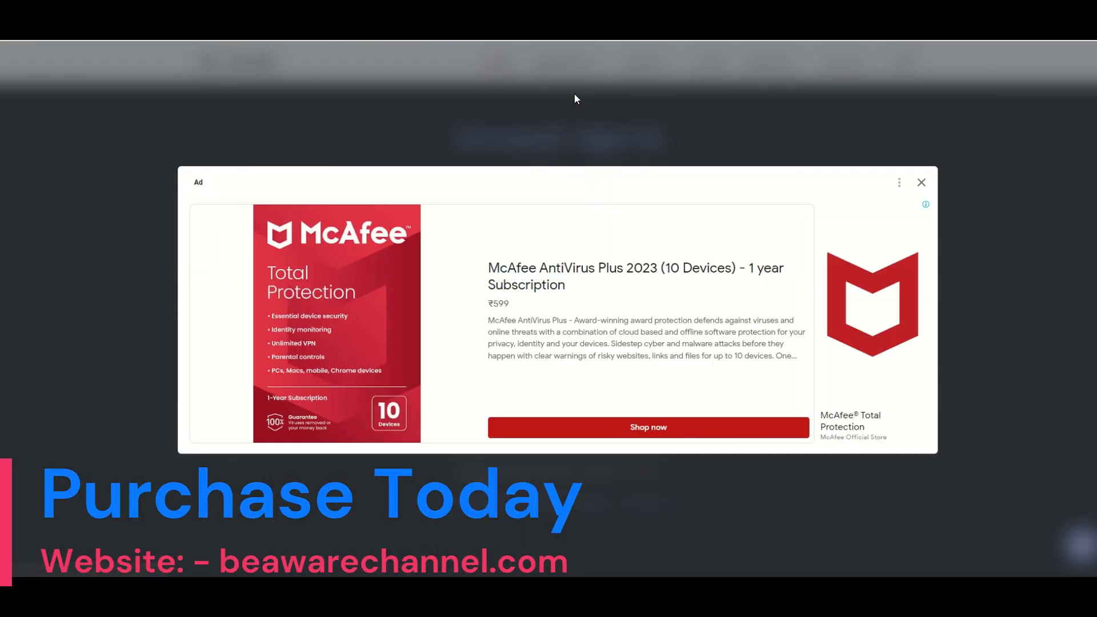
pyautogui.click(921, 183)
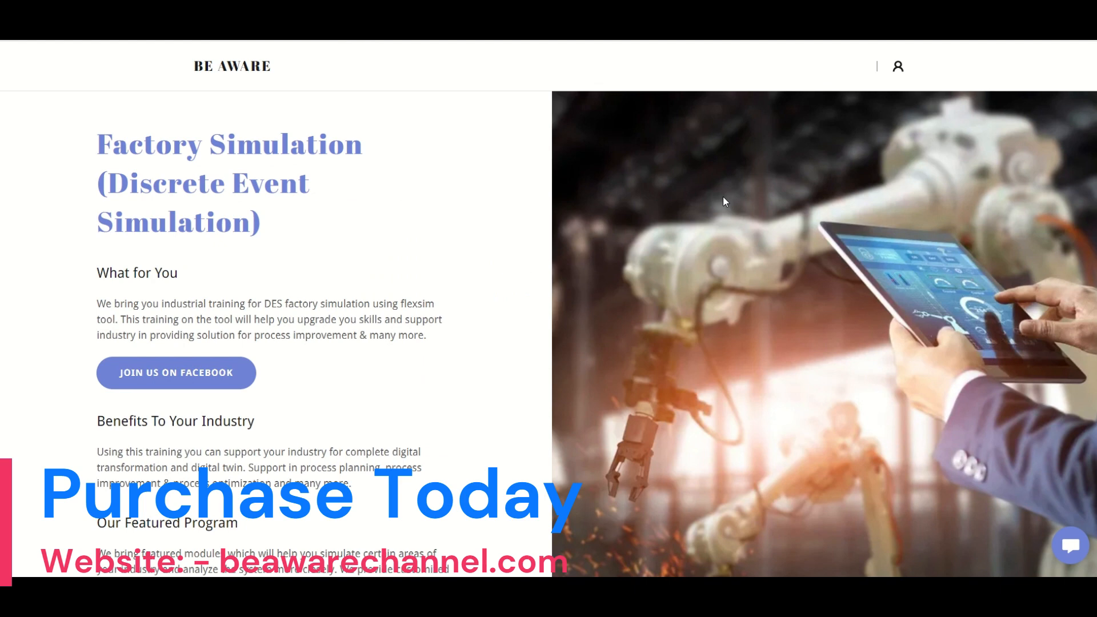
# Navigate via the Simulation menu to Training Classes and browse its welcome and plans sections
pyautogui.click(555, 64)
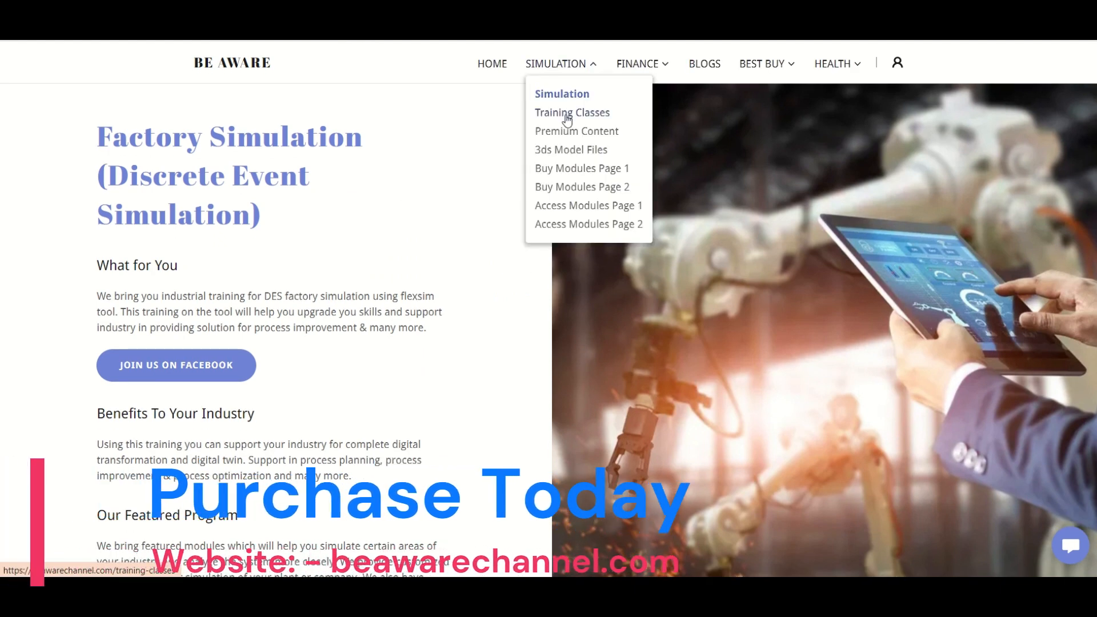
pyautogui.click(576, 131)
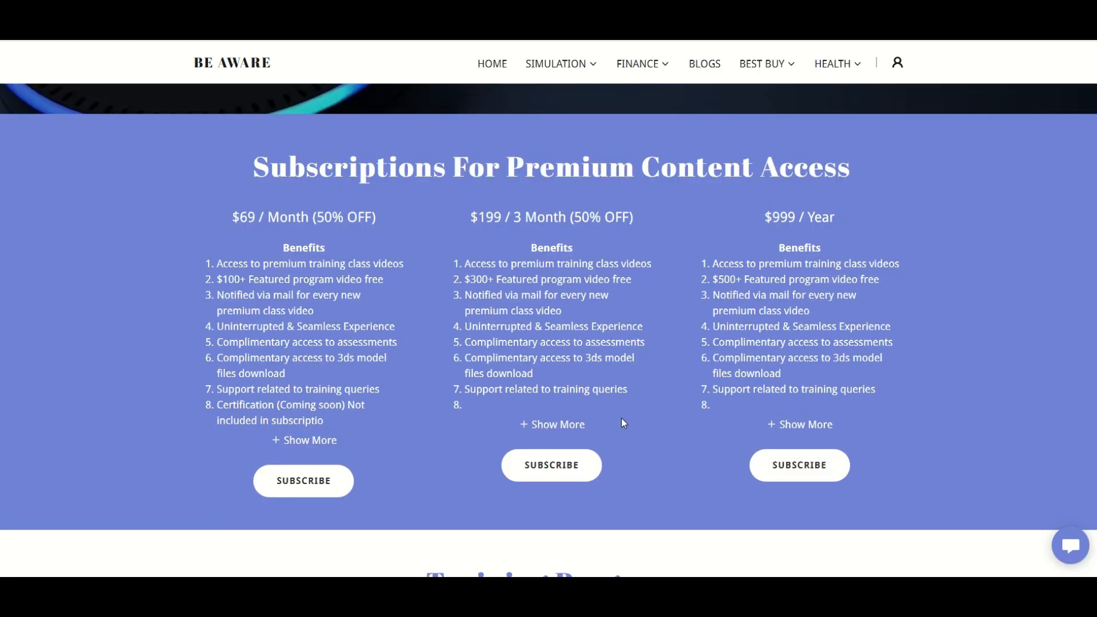
pyautogui.scroll(-3)
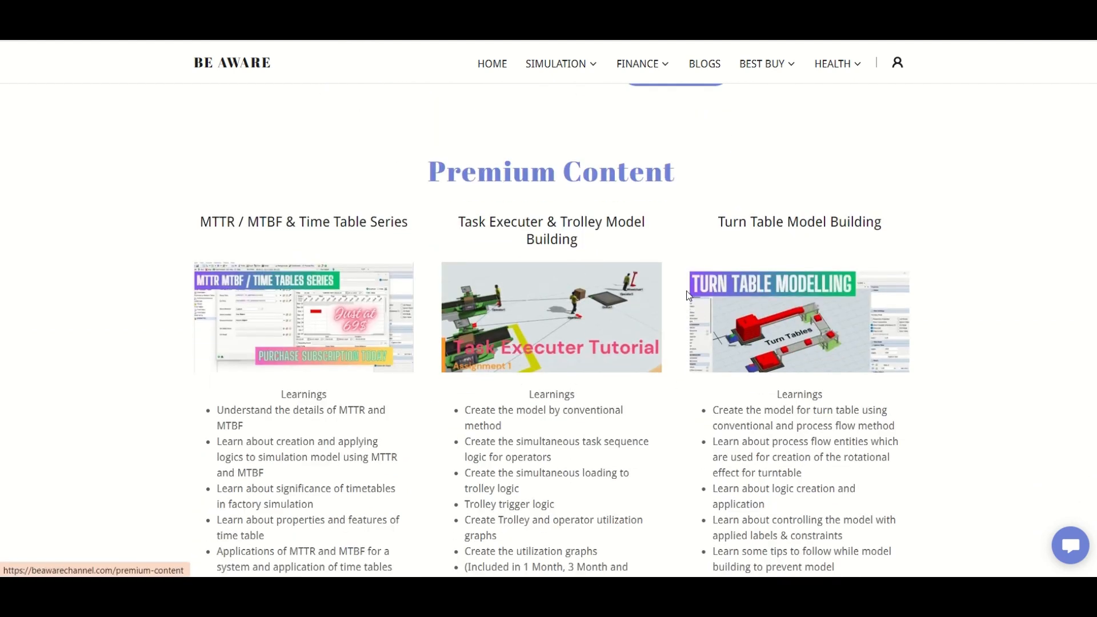
pyautogui.scroll(-3)
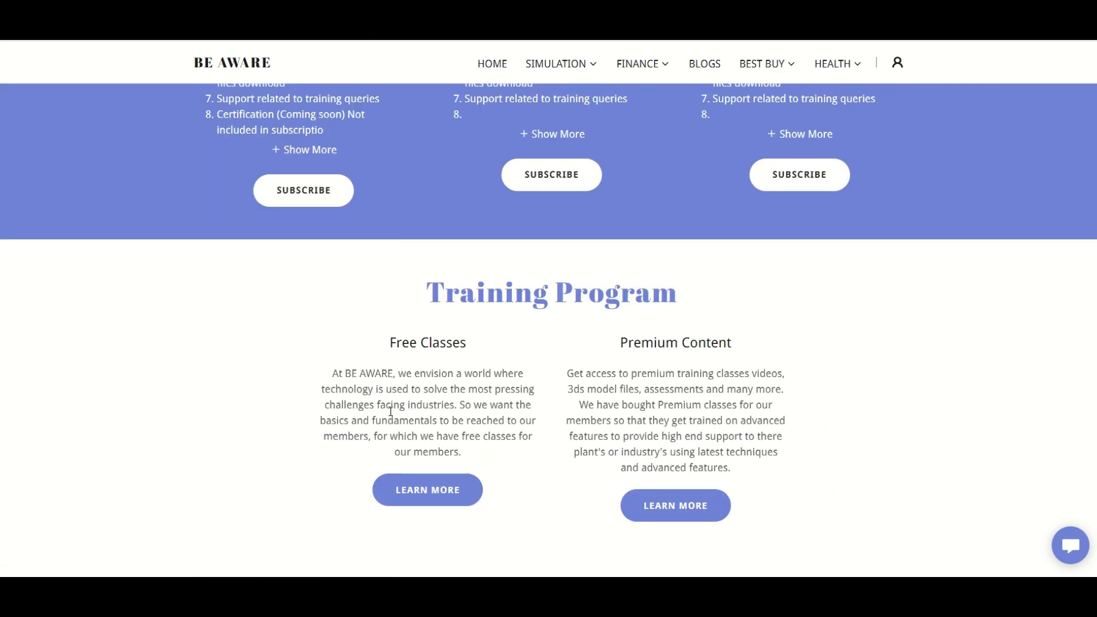
pyautogui.scroll(3)
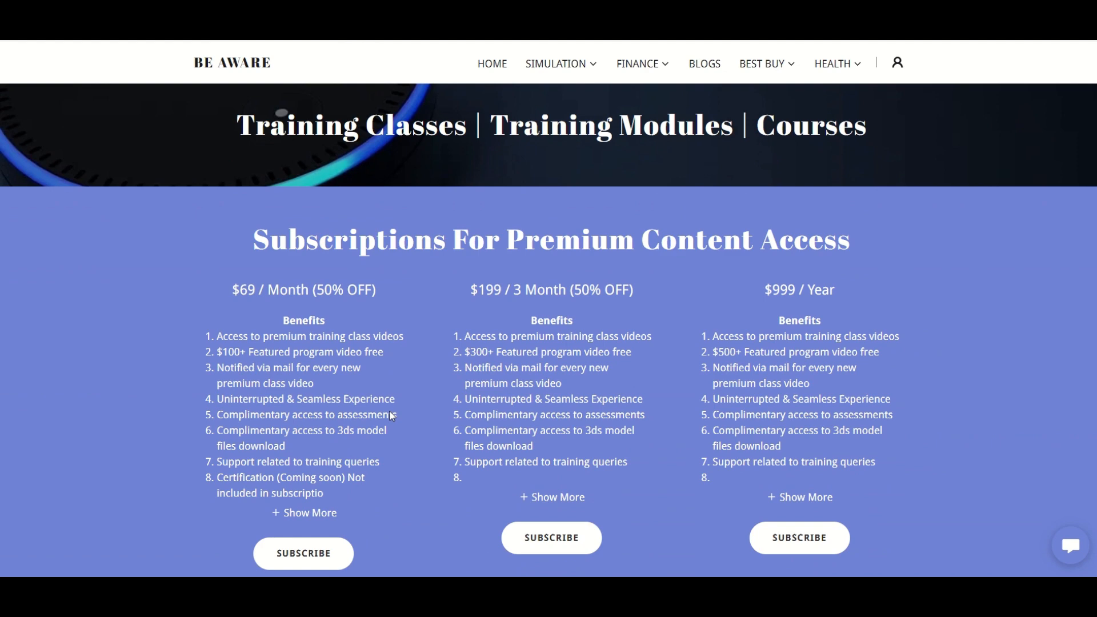
pyautogui.scroll(3)
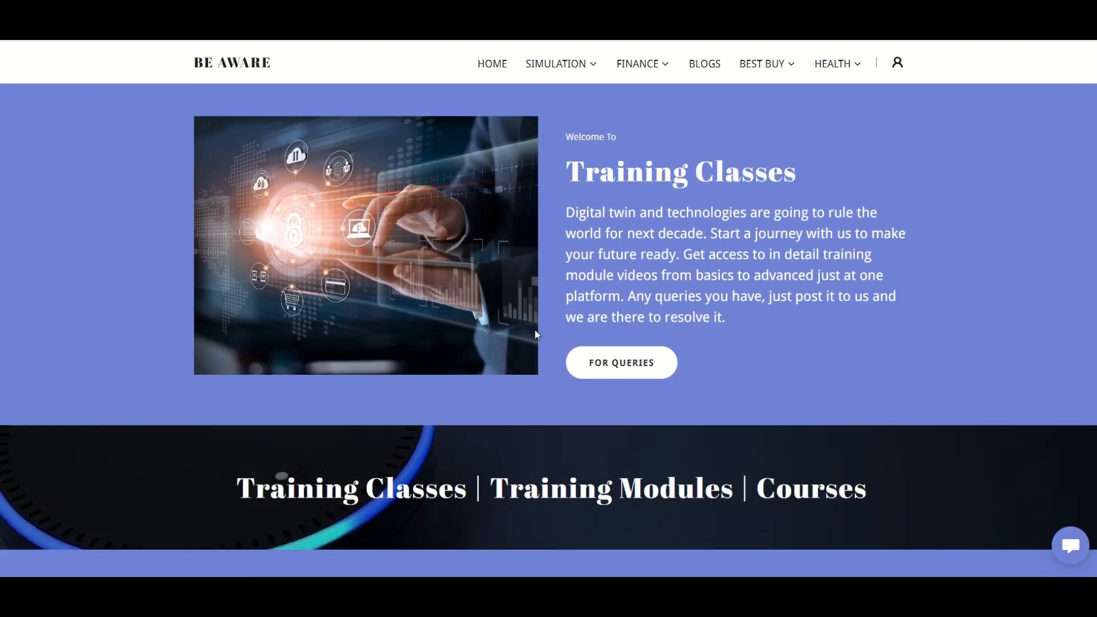
pyautogui.moveTo(548, 308)
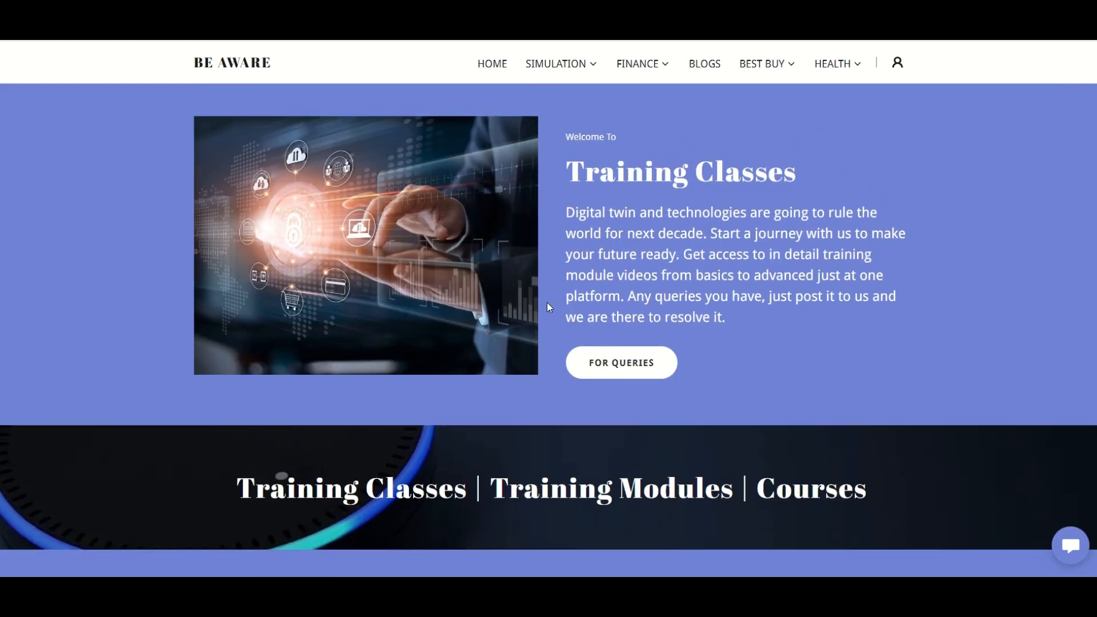